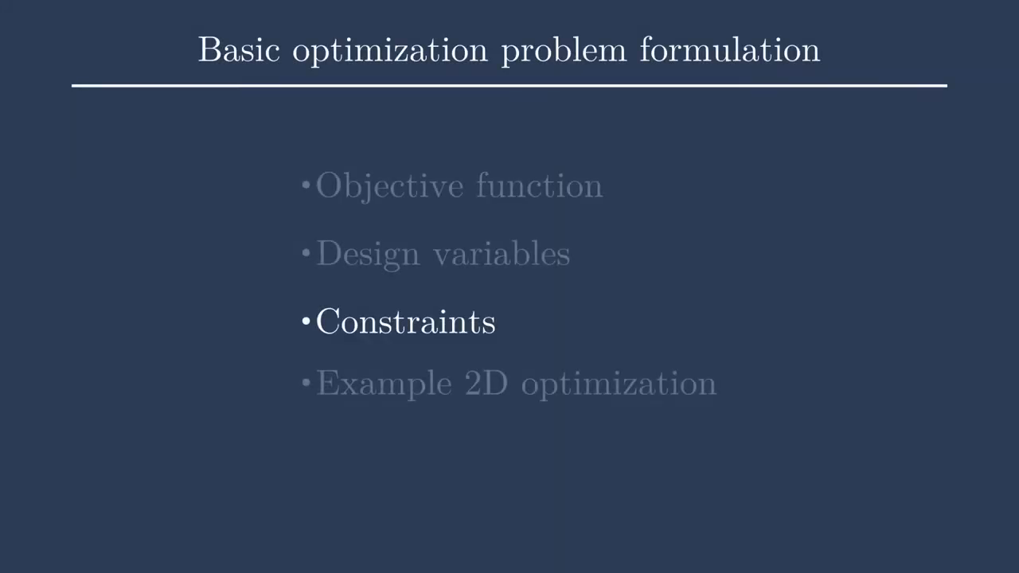
Step: Advance to the outline slide with the Constraints topic highlighted
key("Right")
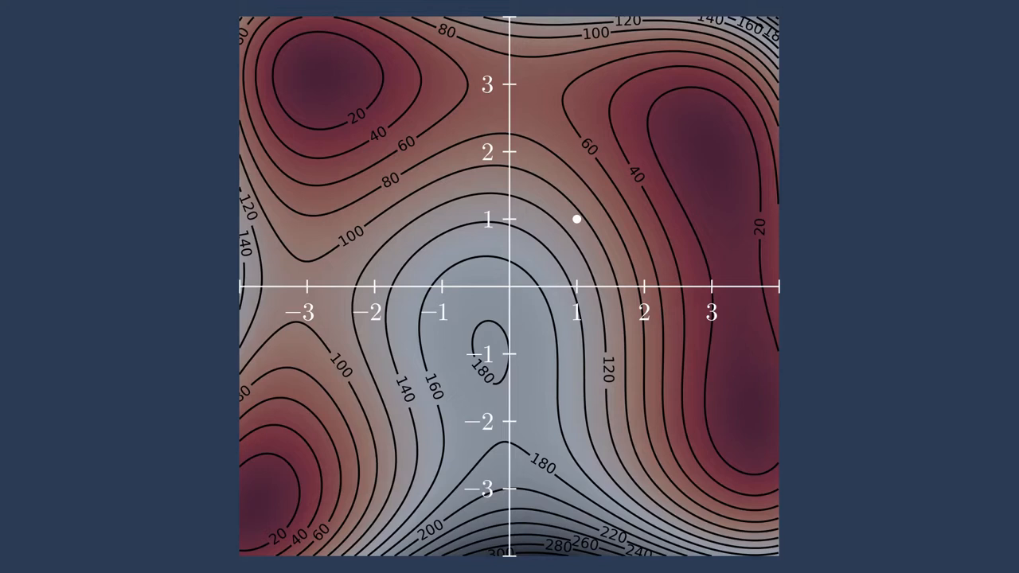
Step: Draw the optimizer path from (1, 1) up into the upper-right low region
left_click_drag(577, 219, 624, 172)
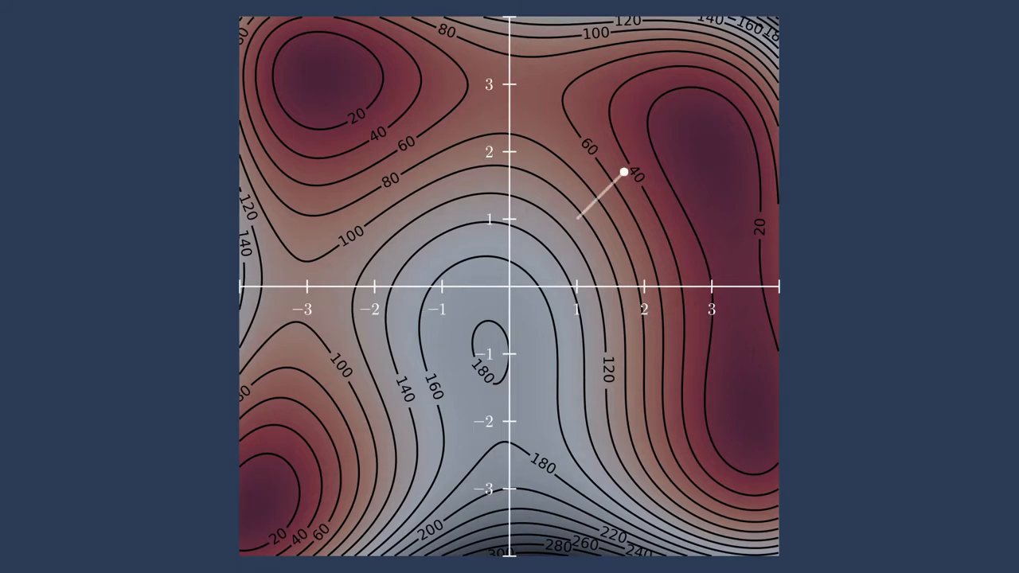
left_click_drag(623, 173, 726, 116)
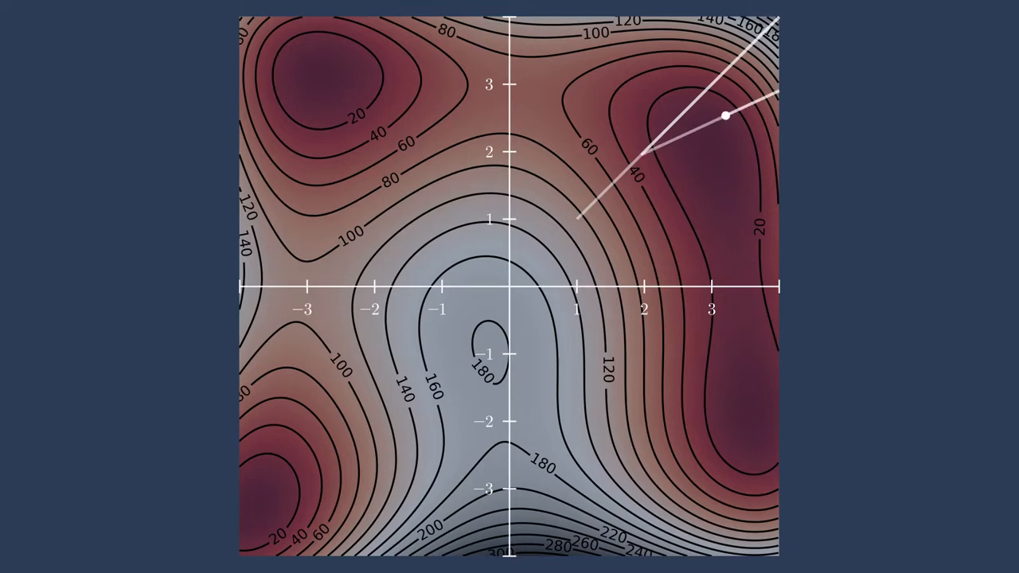
left_click_drag(726, 116, 714, 152)
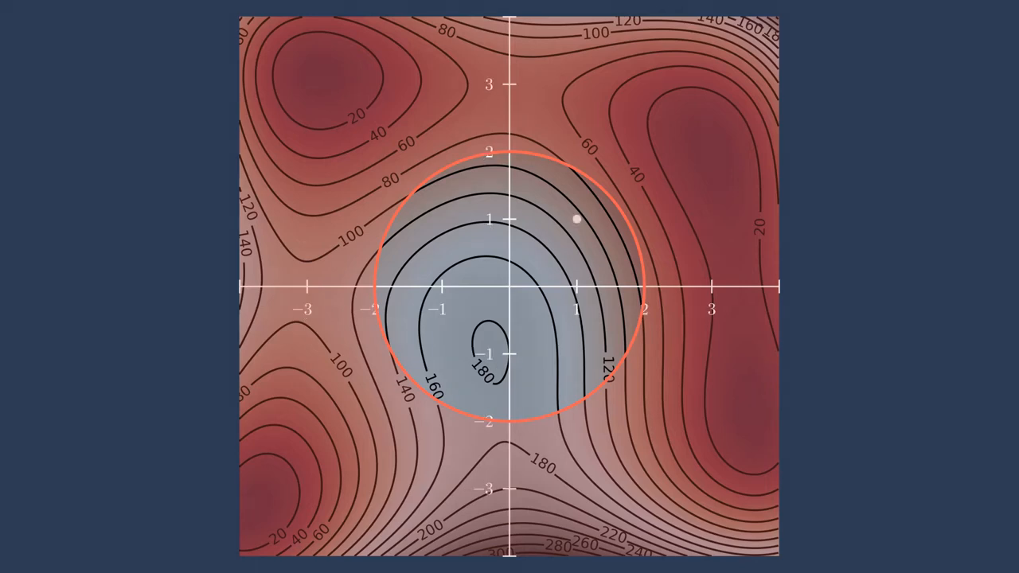
Step: Trace the path from (1, 1) outward, then back to the radius-2 circle boundary
left_click_drag(577, 221, 724, 317)
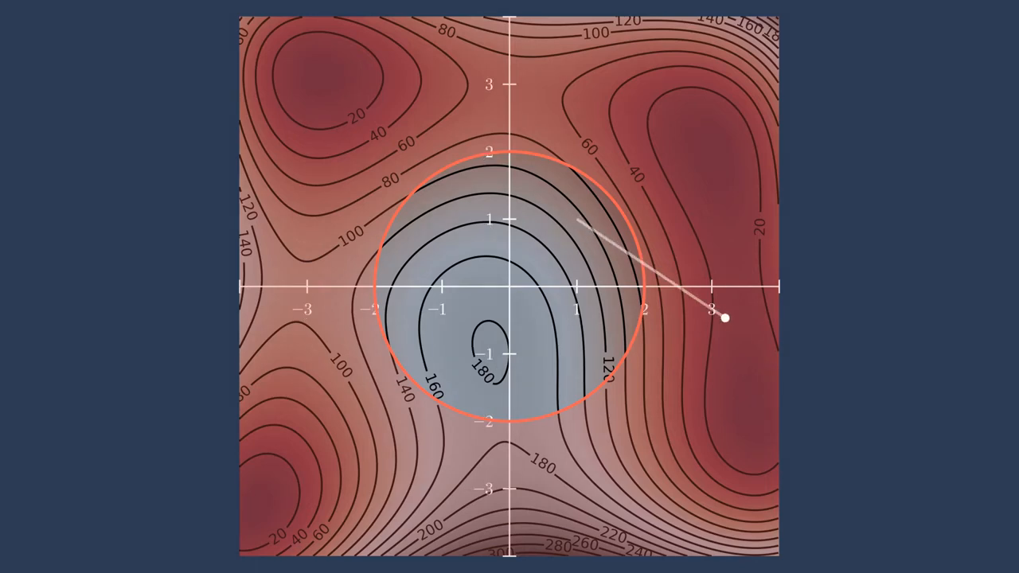
left_click_drag(725, 318, 633, 228)
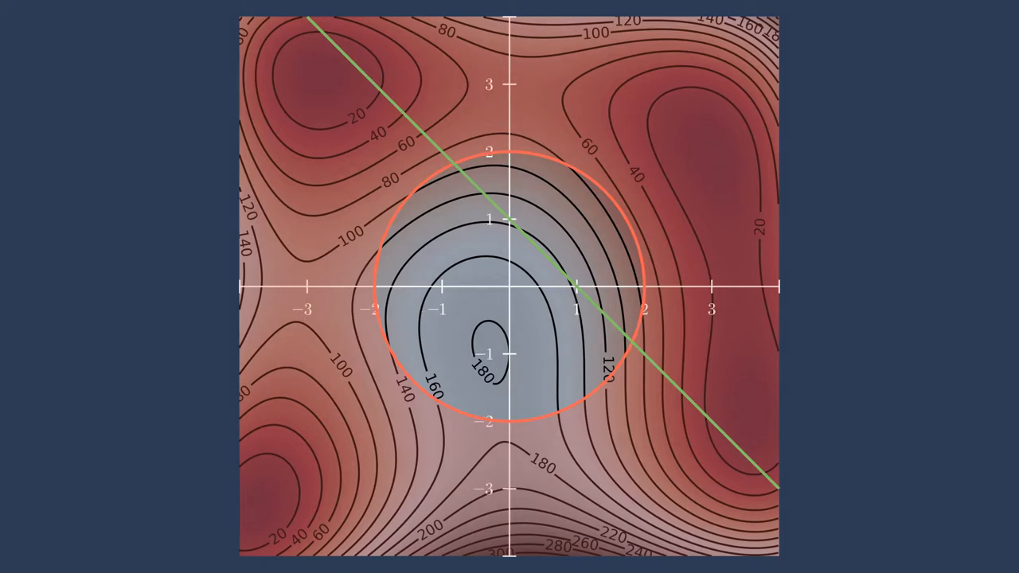
Step: Trace the path from (1, 1), sliding back along the green linear constraint
left_click(577, 219)
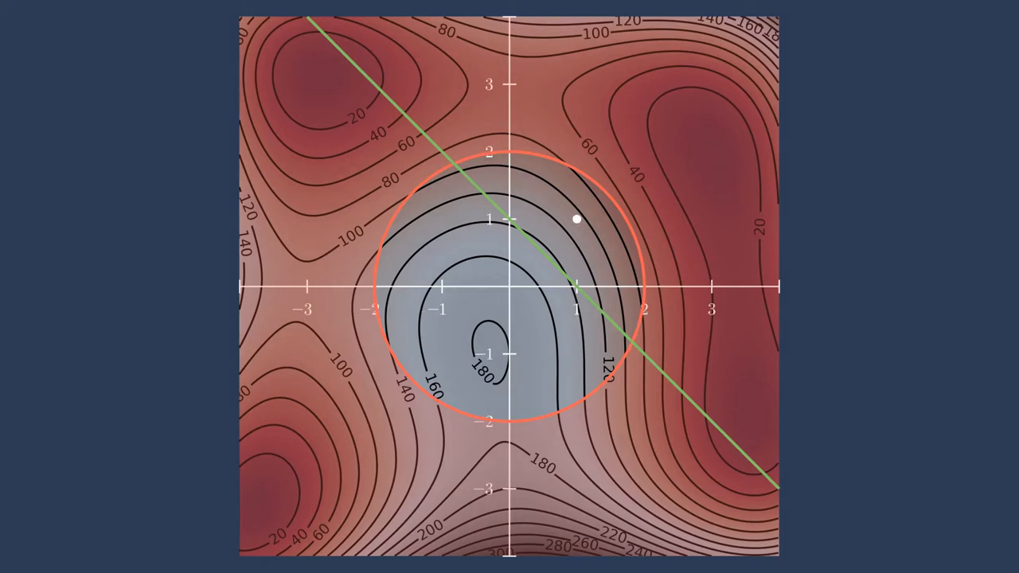
left_click_drag(576, 220, 682, 390)
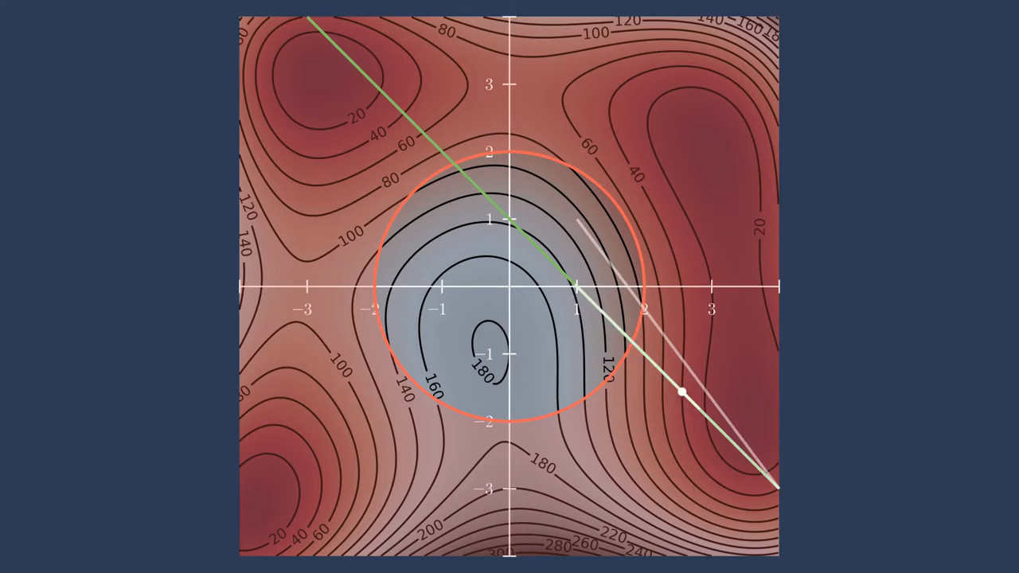
left_click_drag(682, 391, 634, 340)
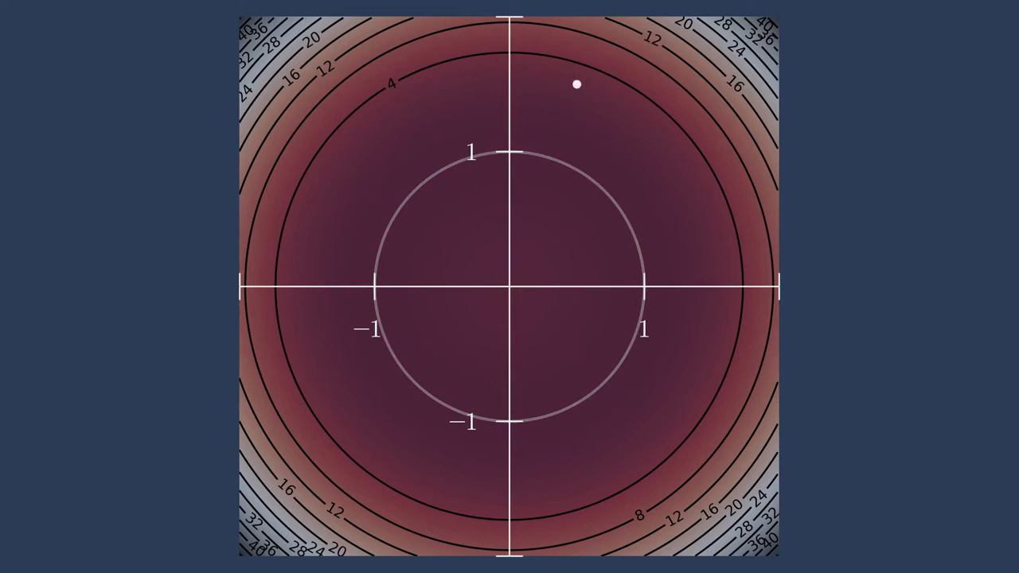
Step: Move the start point inside the unit circle and trace the path past the bottom and back
left_click_drag(577, 85, 311, 569)
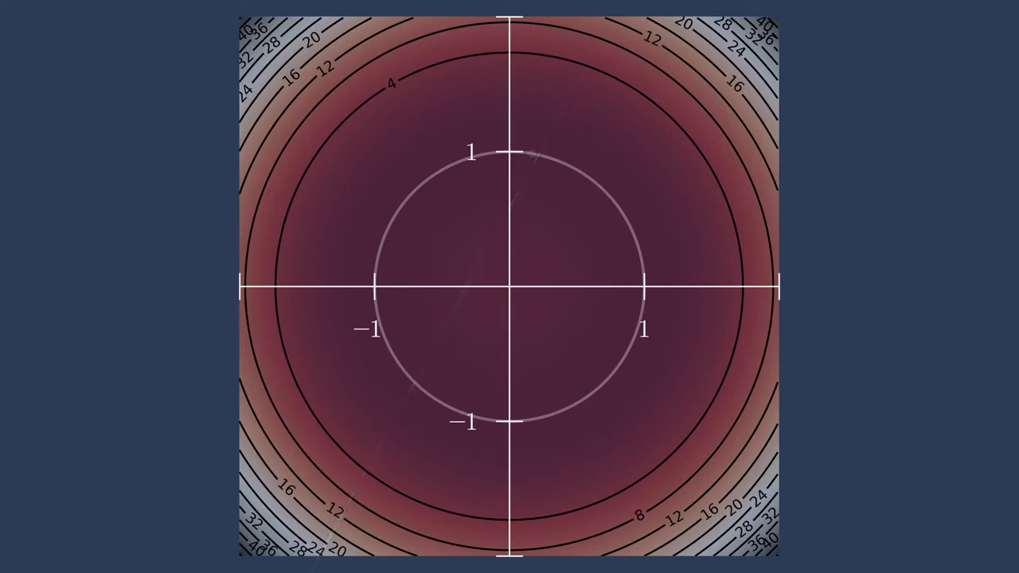
left_click(475, 354)
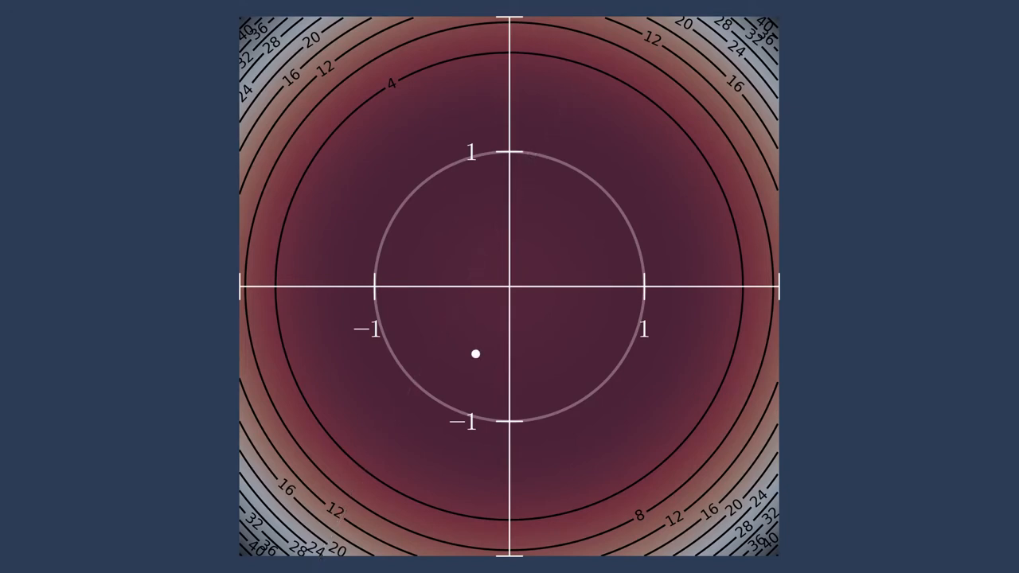
left_click_drag(475, 354, 373, 557)
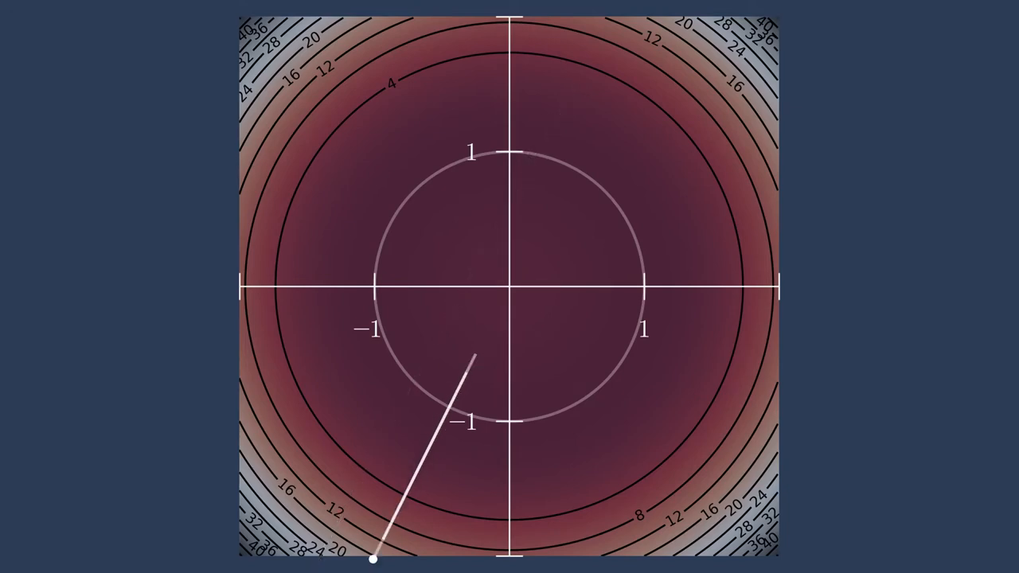
left_click_drag(374, 559, 453, 398)
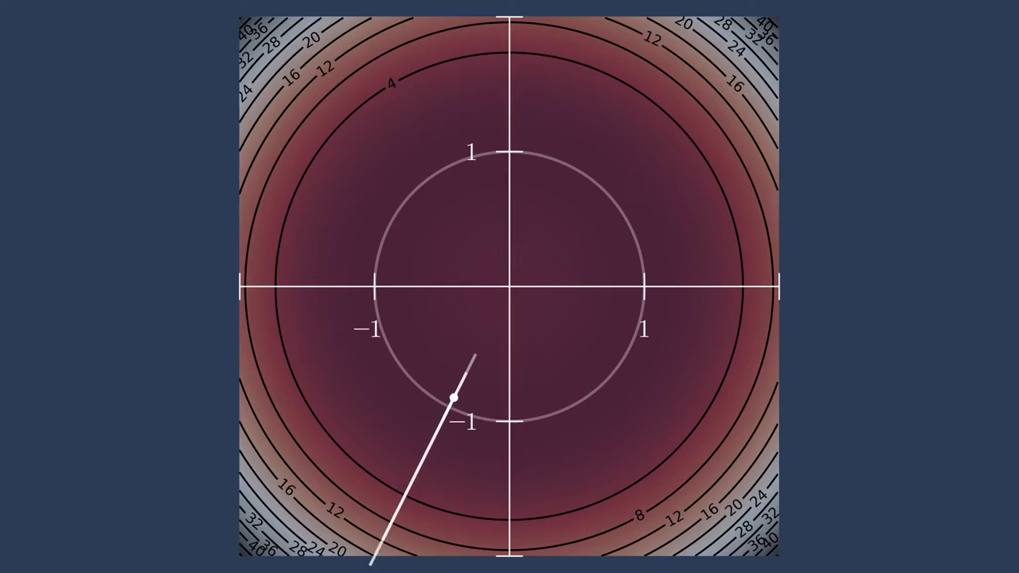
left_click_drag(452, 398, 437, 434)
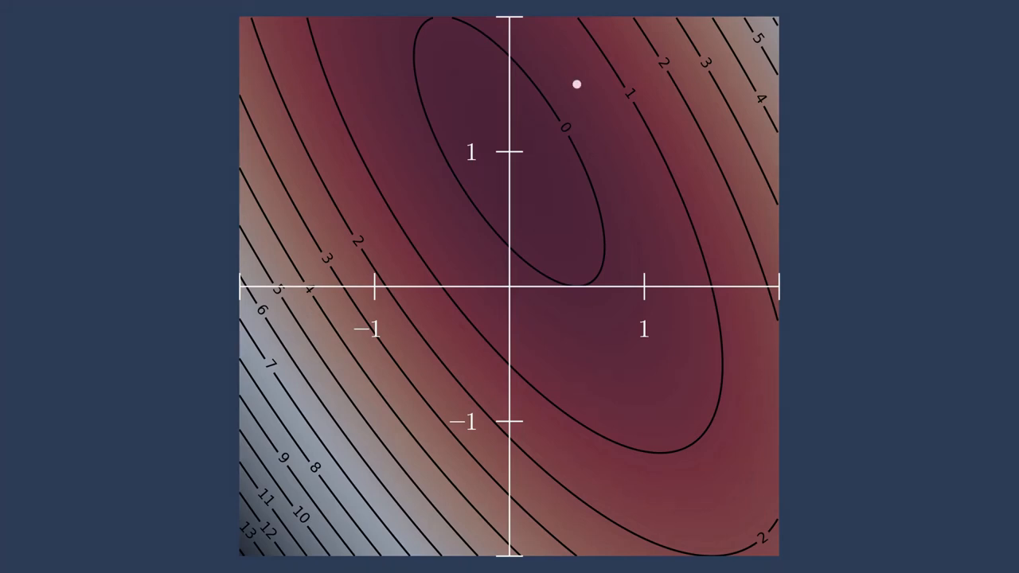
Step: Trace the ellipse path, then show the ill-posed causes ending 'flat design space near the optimum'
left_click_drag(577, 84, 394, 206)
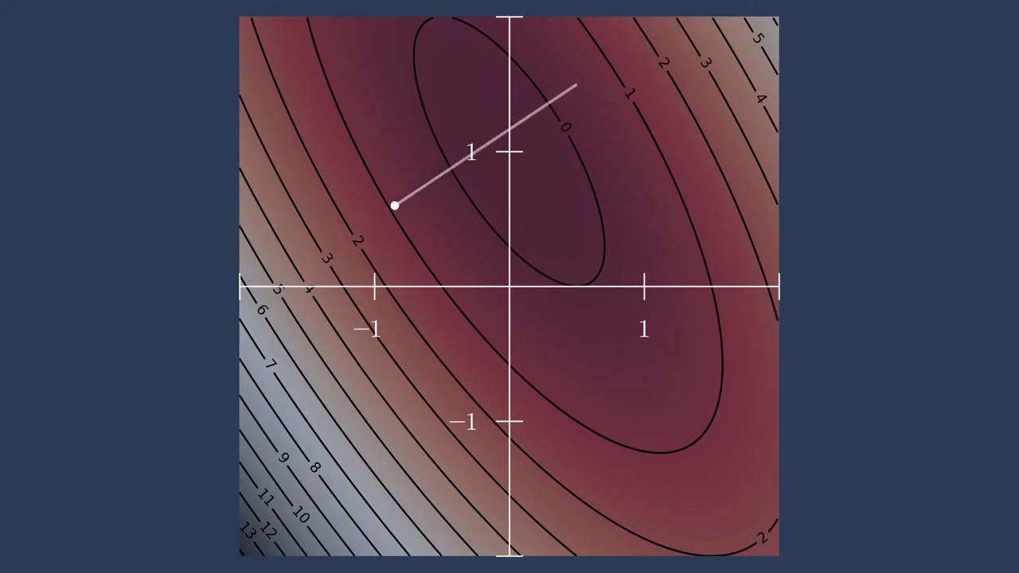
left_click_drag(394, 205, 509, 152)
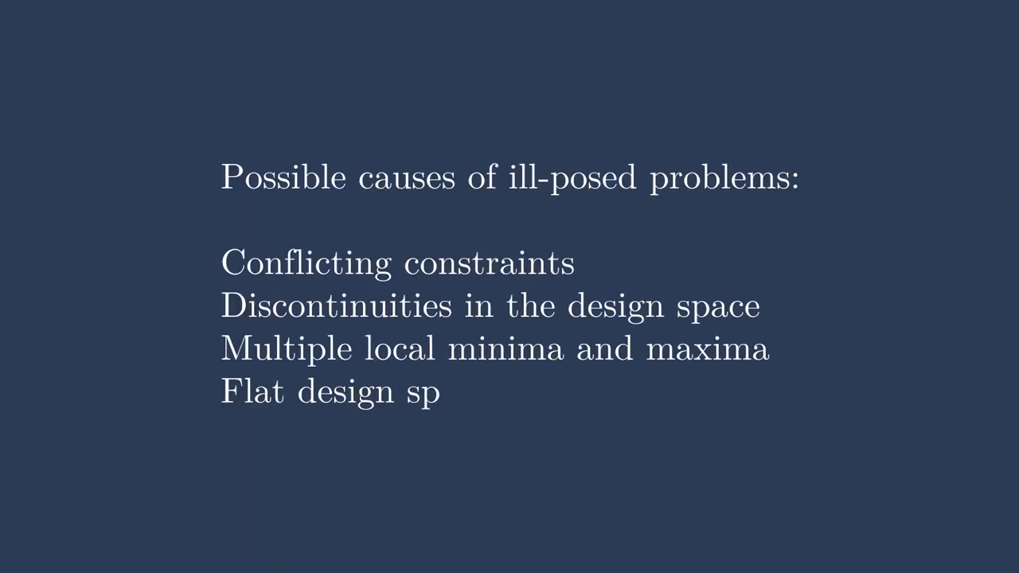
type("ace near the optimum")
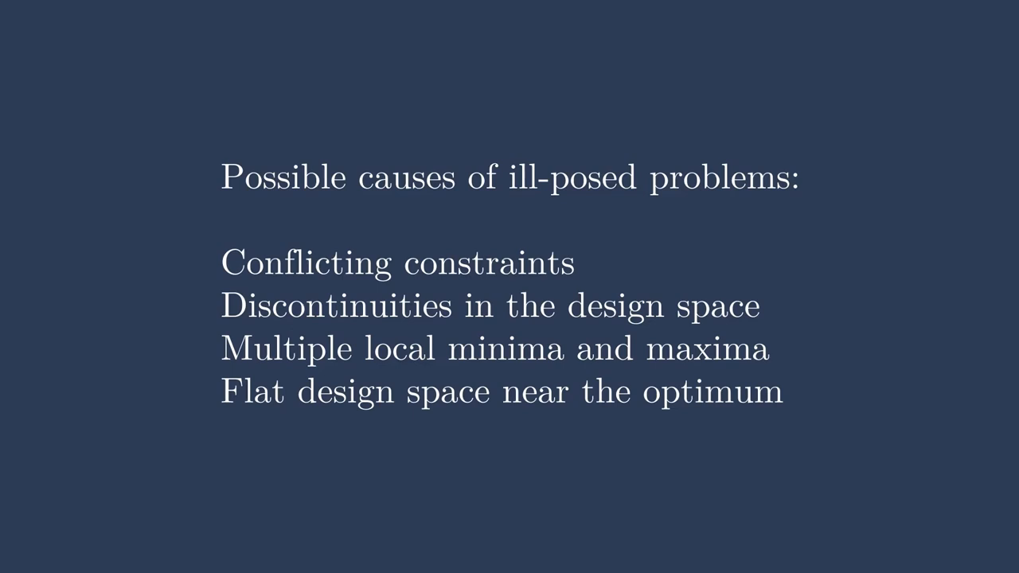